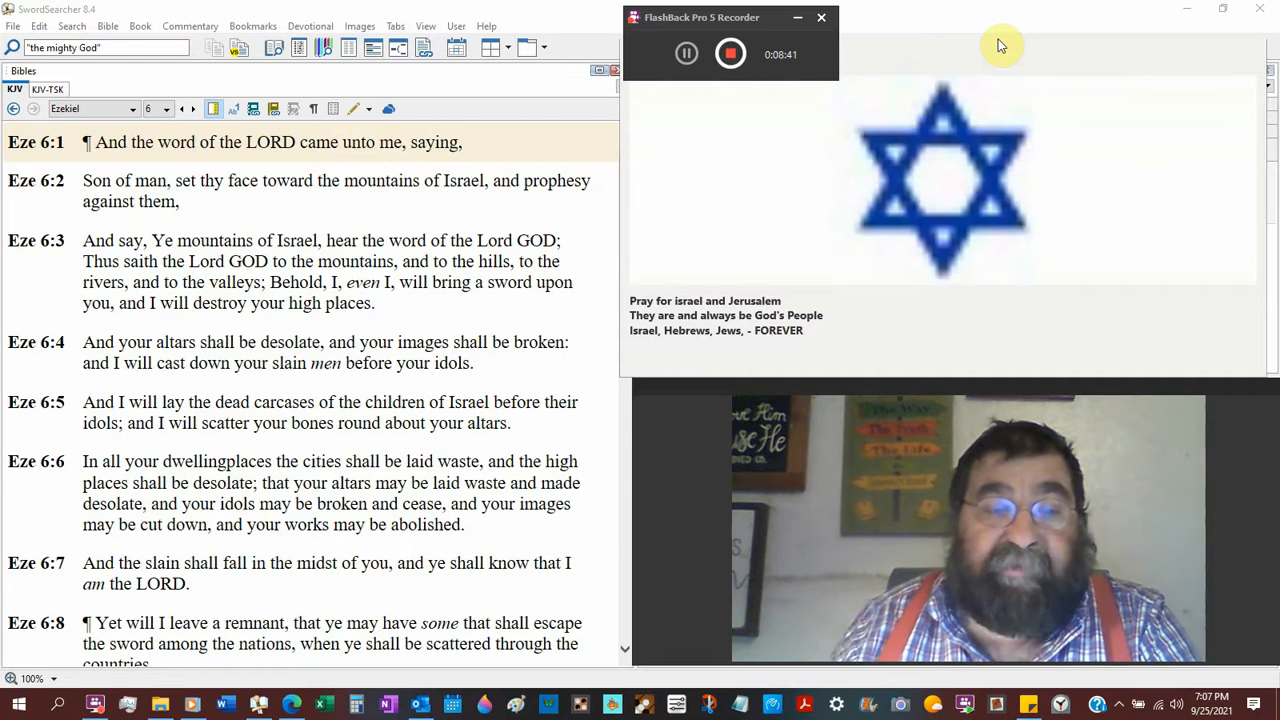
- Scroll Ezekiel 6 down to read verses 5 through 11
scroll("down", 3)
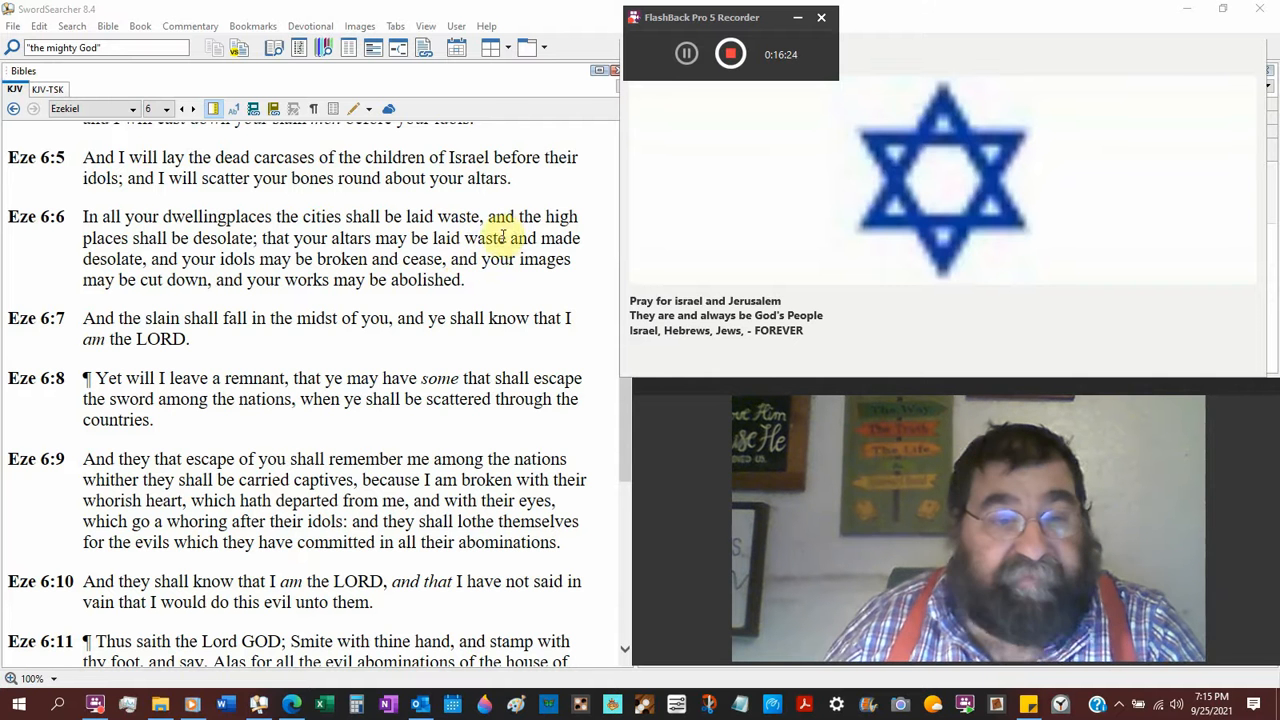
- Scroll on to Ezekiel 6:9–13 and bring the SwordSearcher window back in front
scroll("down", 3)
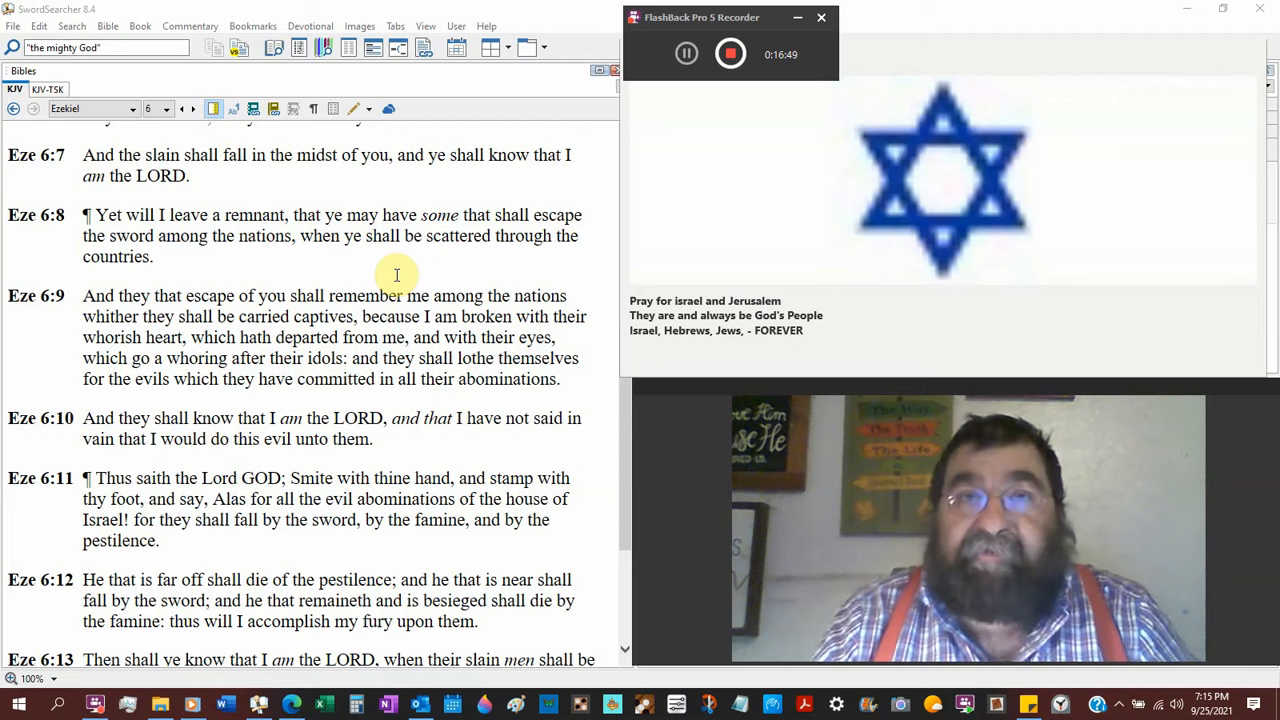
mouse_move(398, 280)
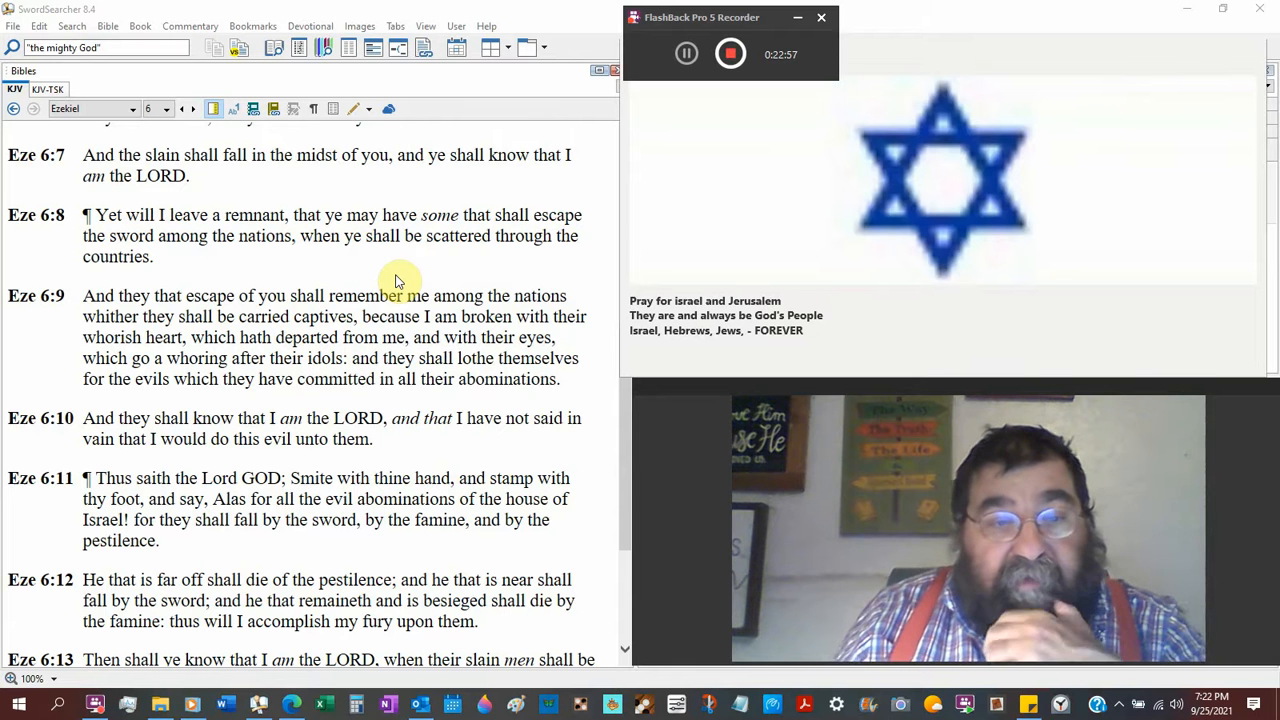
mouse_move(348, 504)
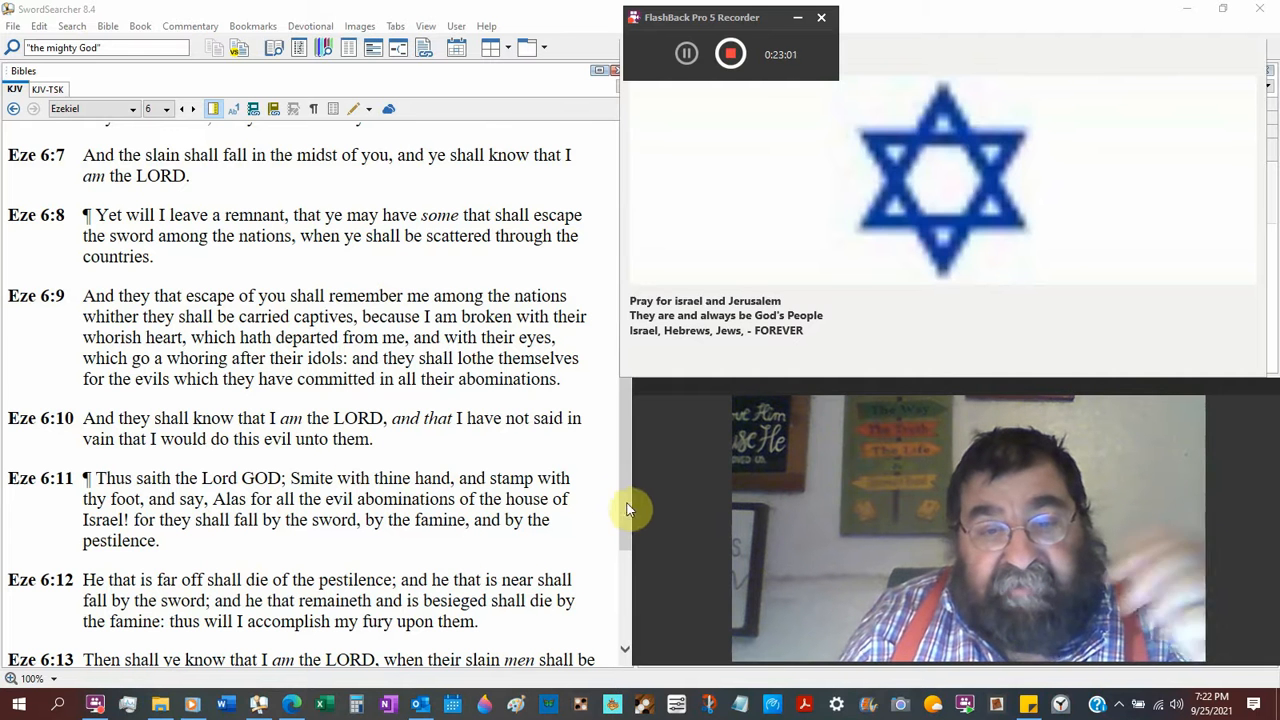
left_click(820, 16)
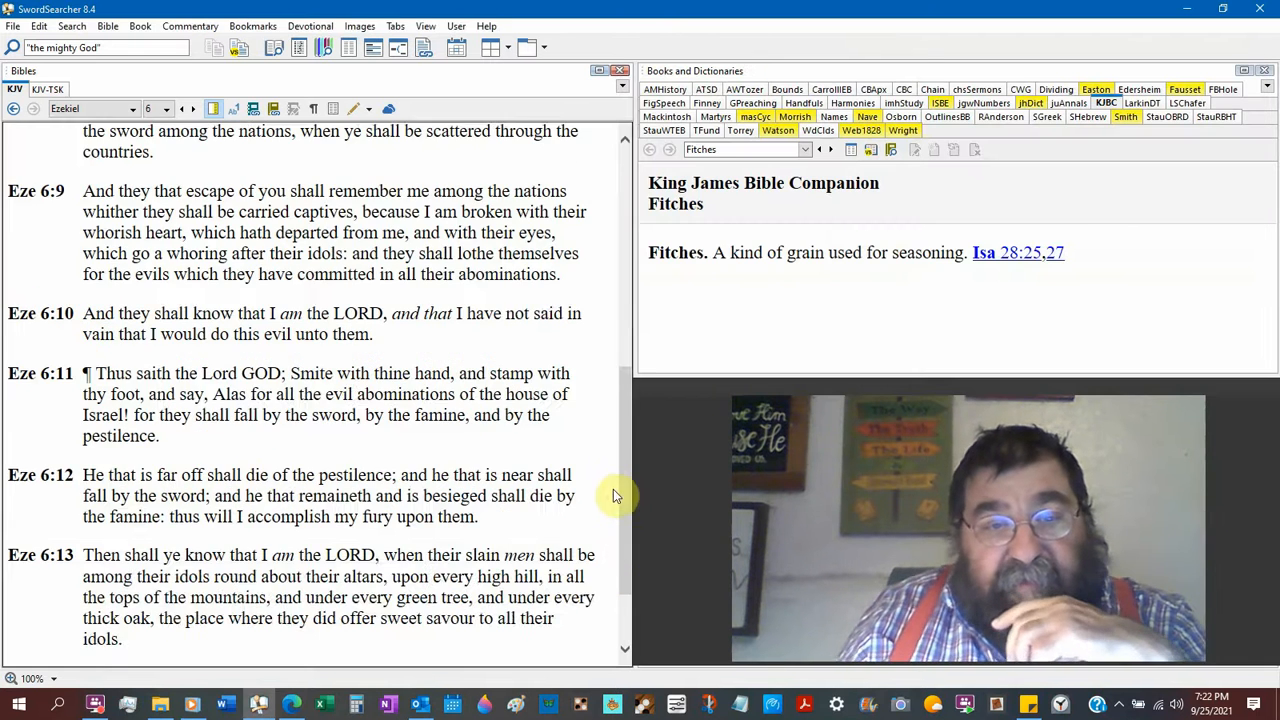
- Select "shall know that I am the LORD" in Ezekiel 6:10 and bring up the Search menu
scroll("down", 3)
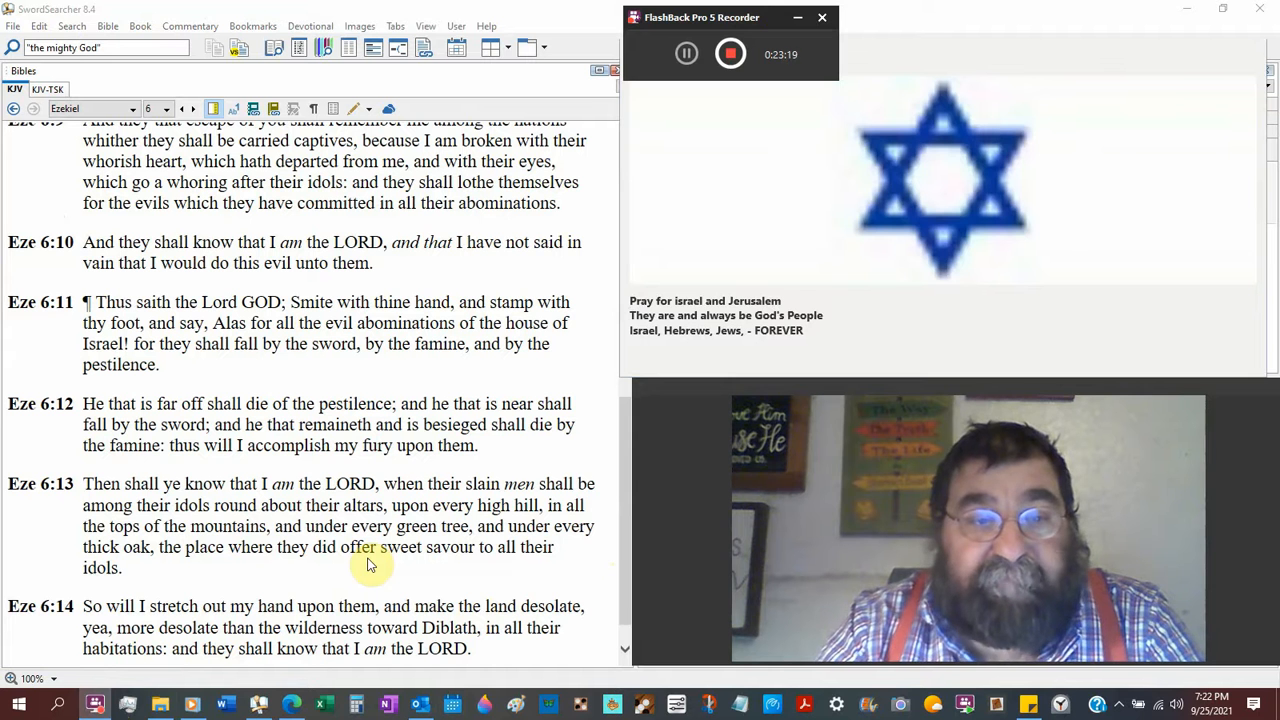
mouse_move(140, 282)
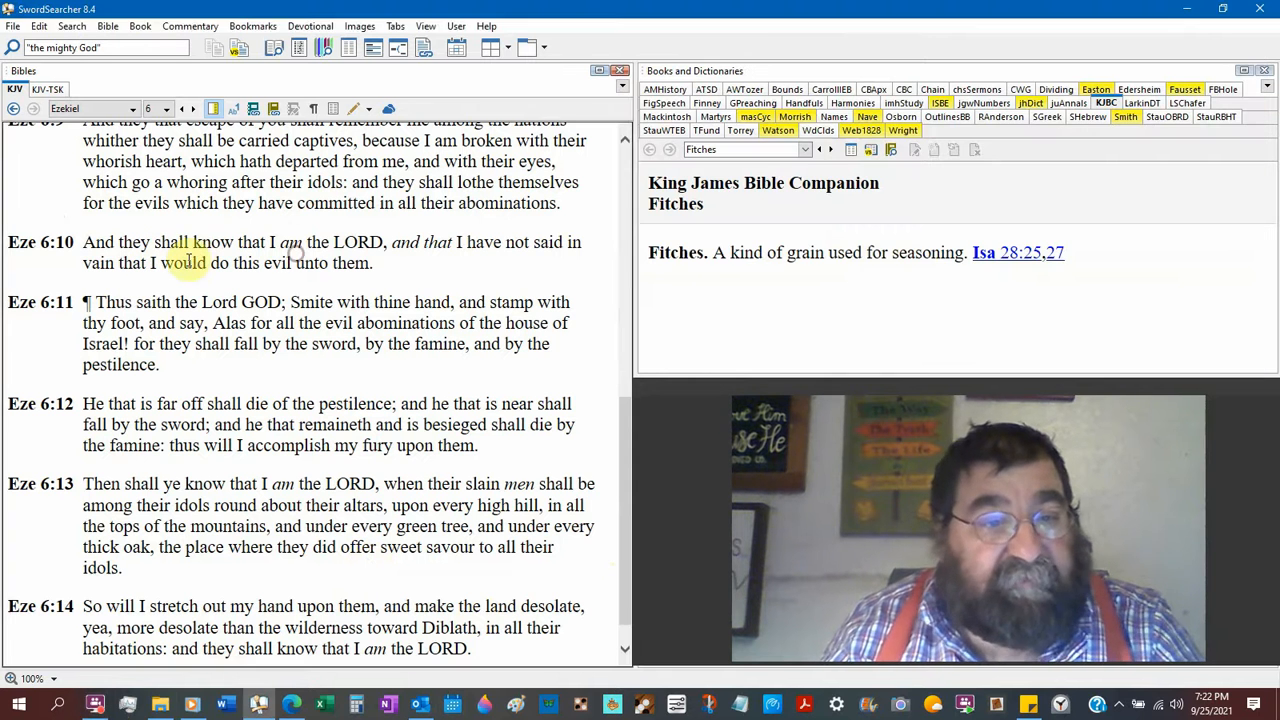
left_click_drag(156, 242, 370, 262)
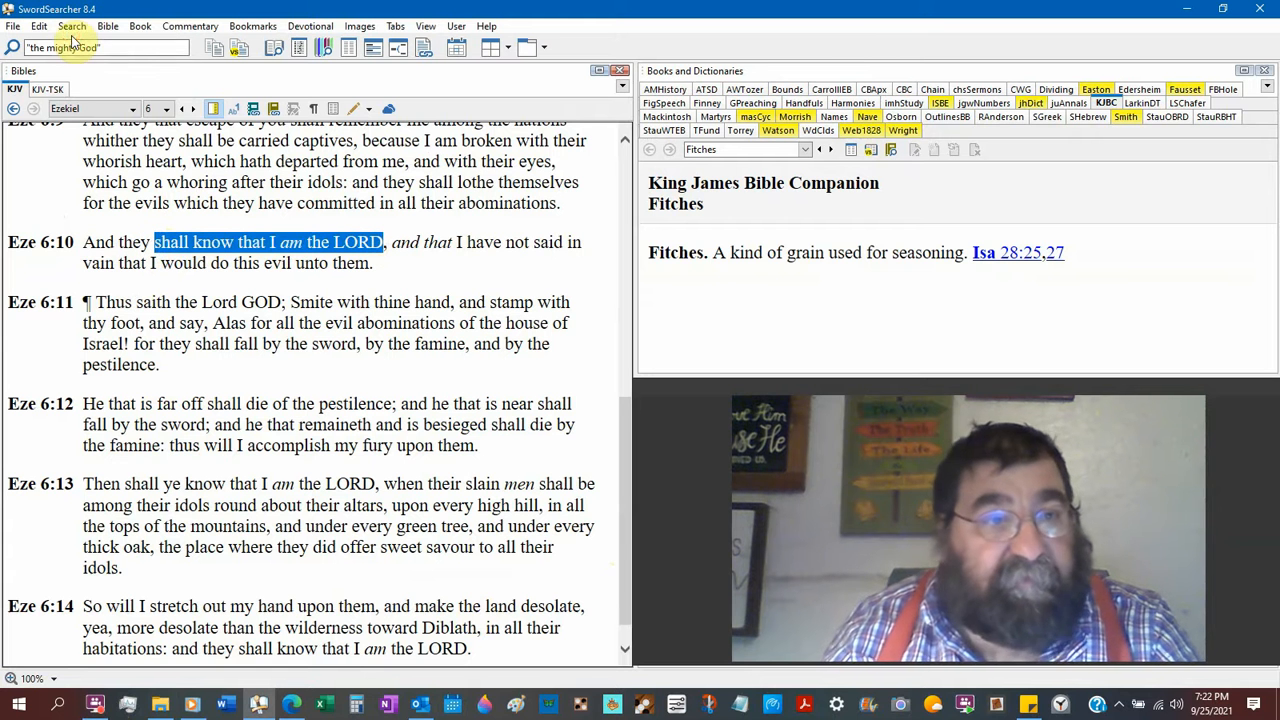
left_click(72, 26)
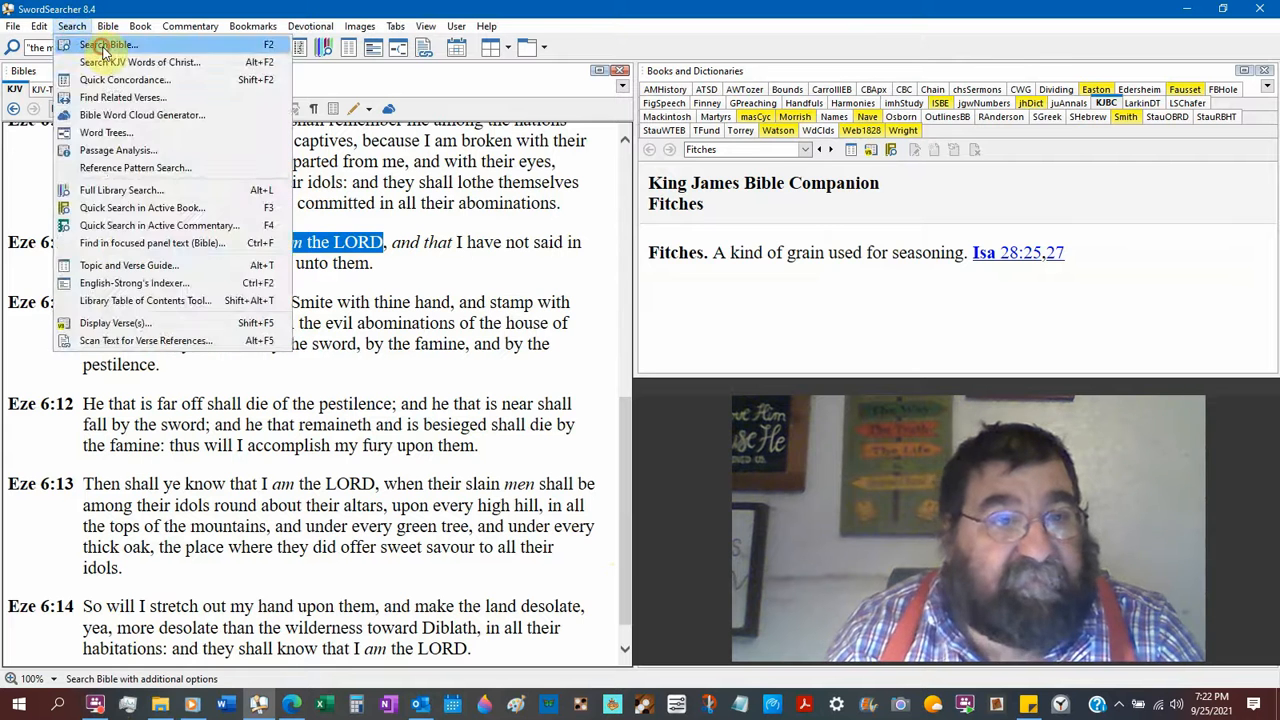
- Run a KJV phrase search for "shall know that I am the LORD" limited to Ezekiel, listing 51 verses
left_click(106, 44)
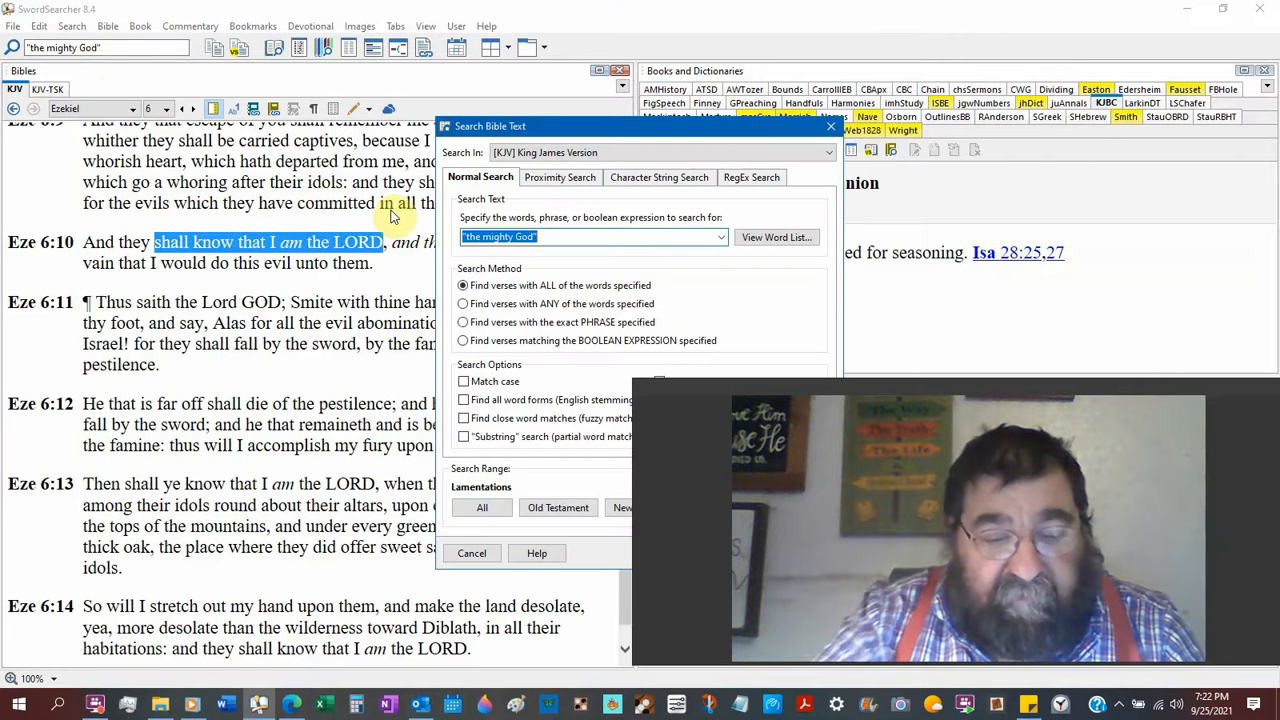
type("shall know that I am the LORD\"")
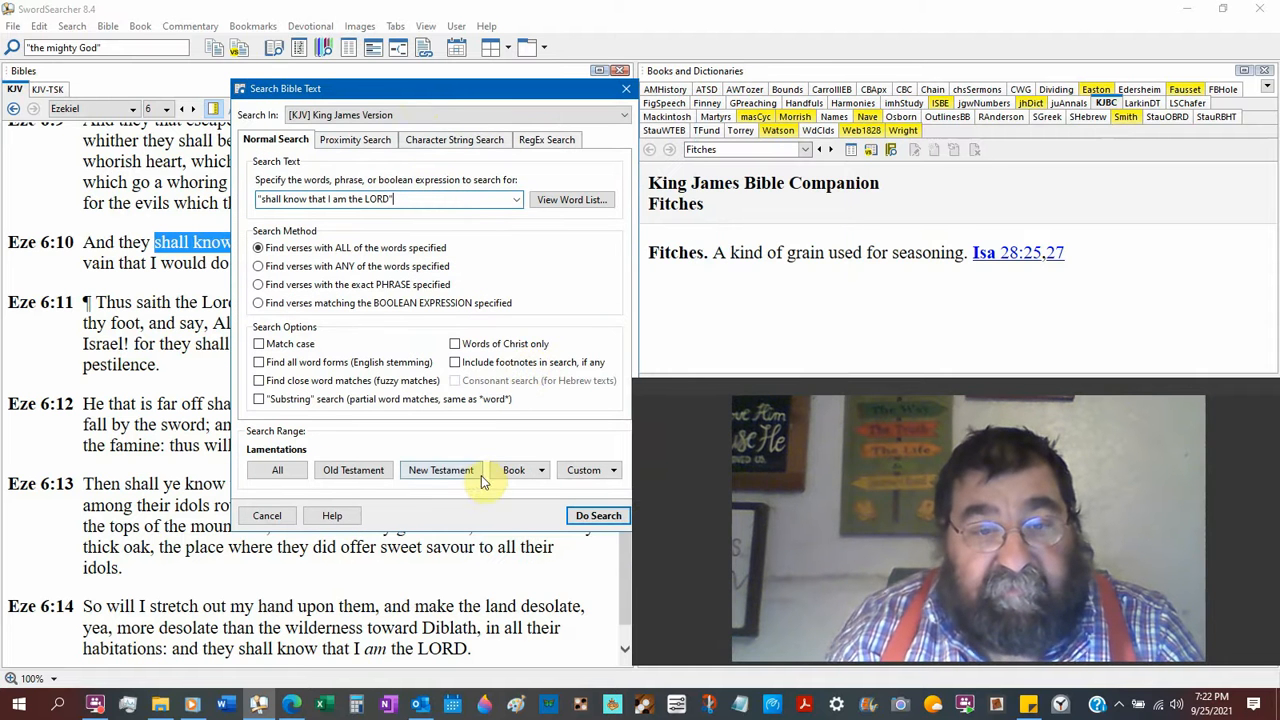
left_click(514, 470)
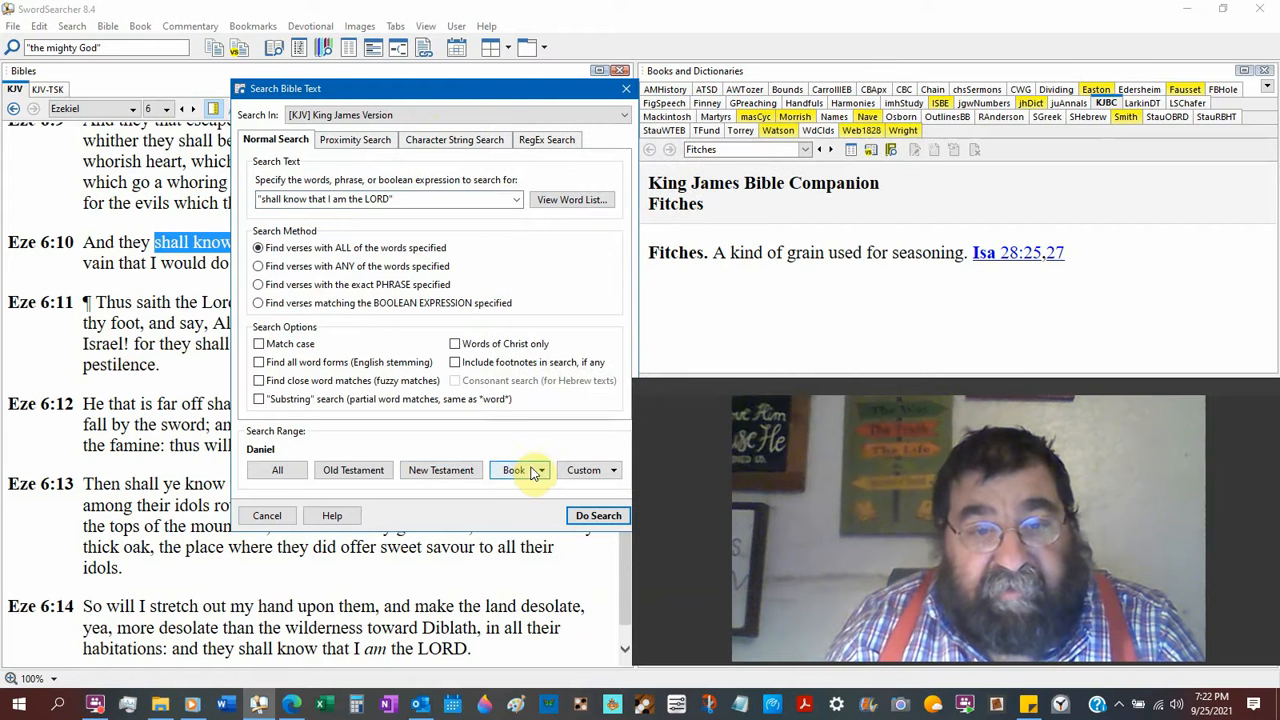
left_click(514, 470)
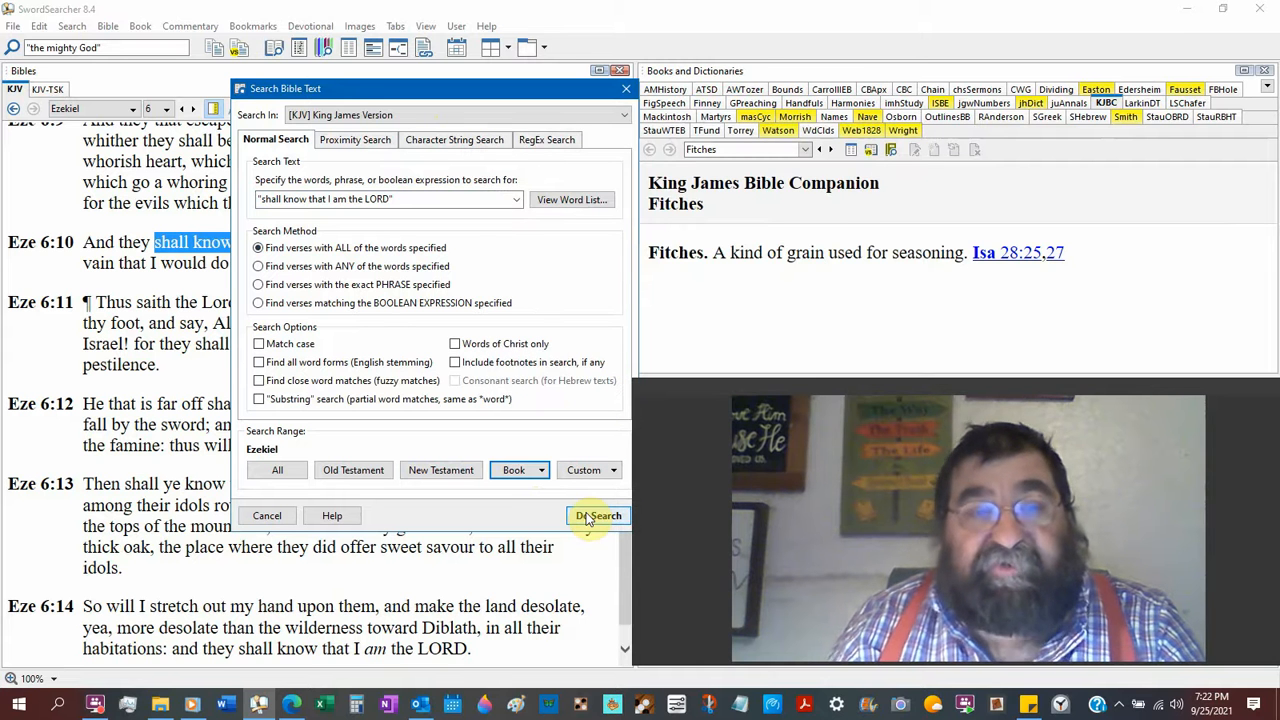
left_click(596, 516)
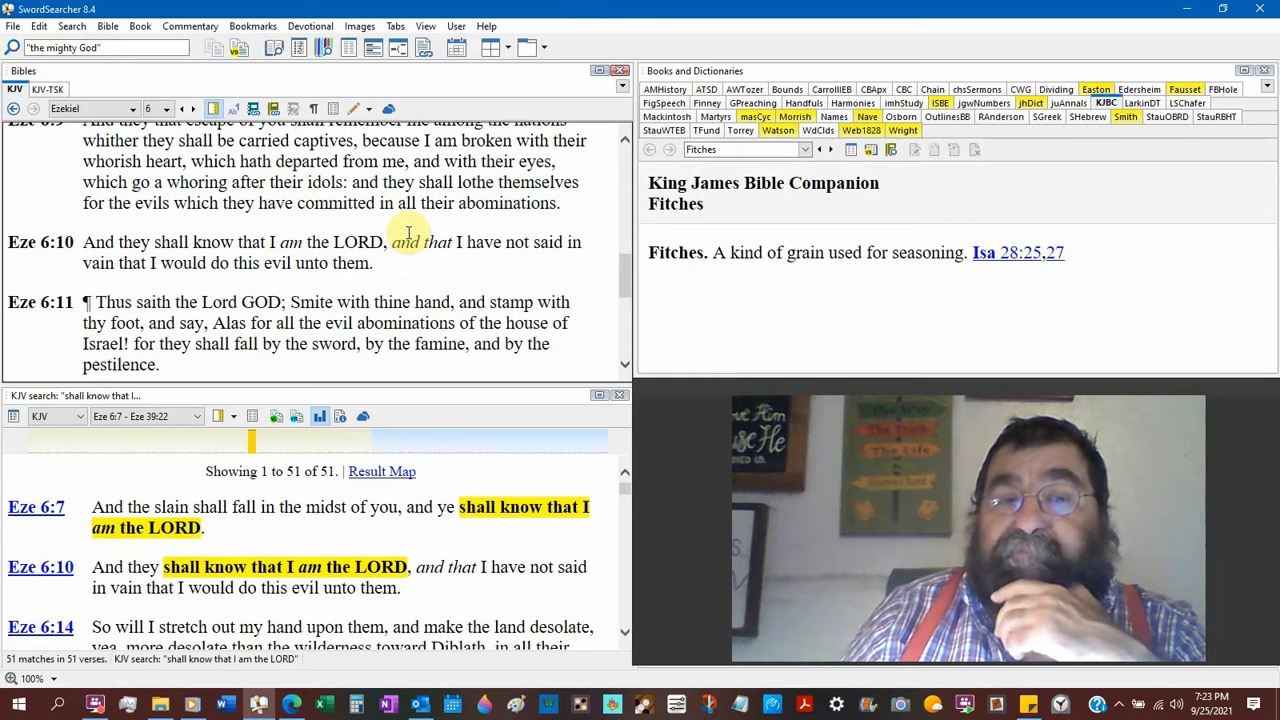
mouse_move(370, 404)
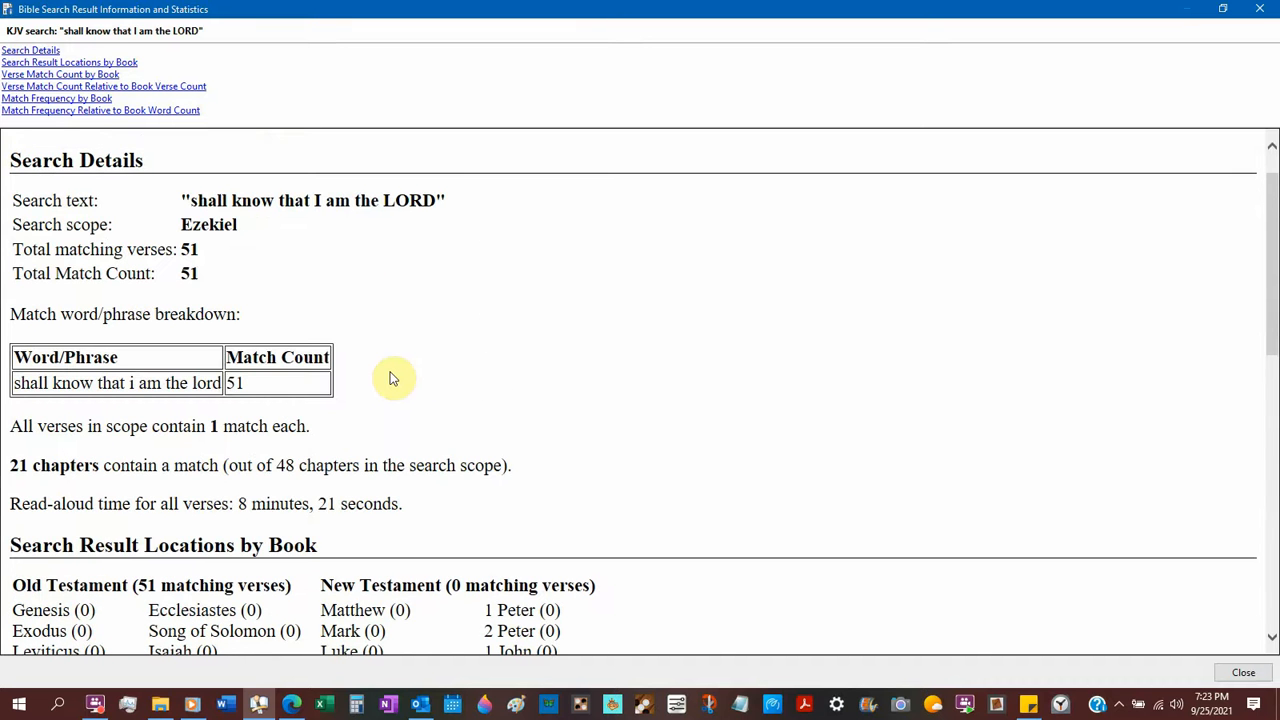
- Scroll through the search statistics (51 matches across 21 Ezekiel chapters) and return to the results list
scroll("down", 3)
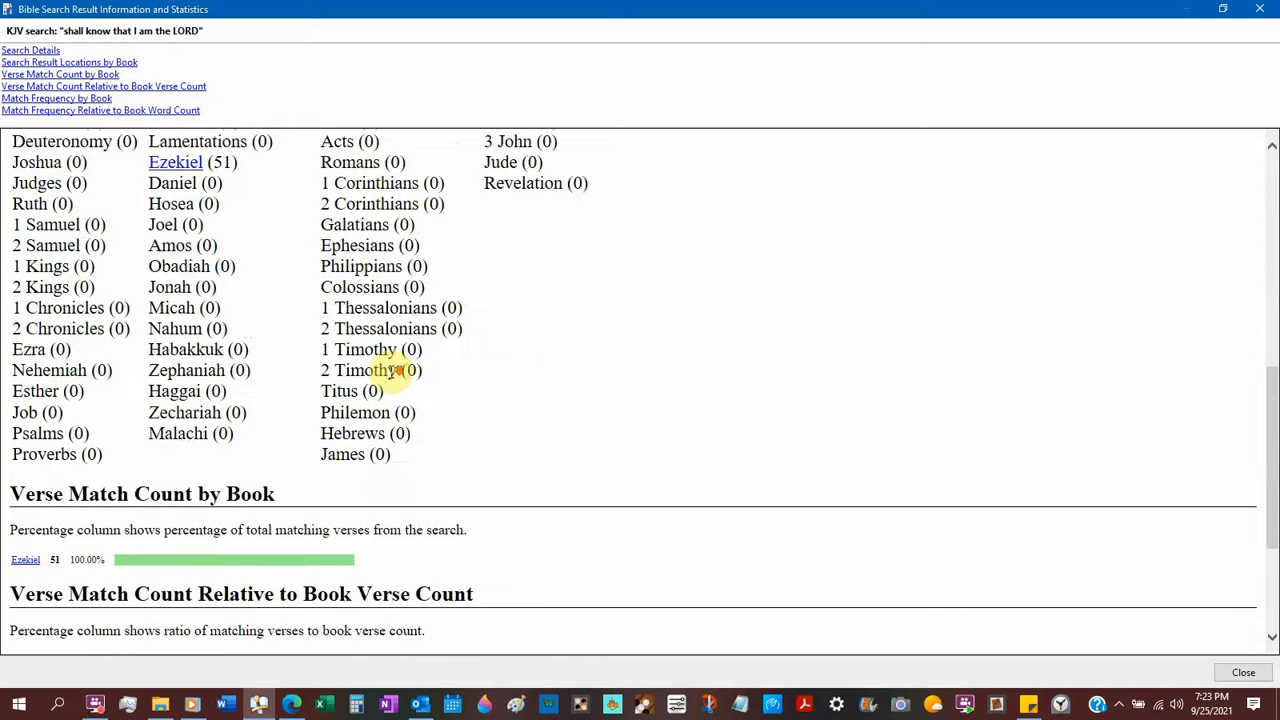
scroll("down", 3)
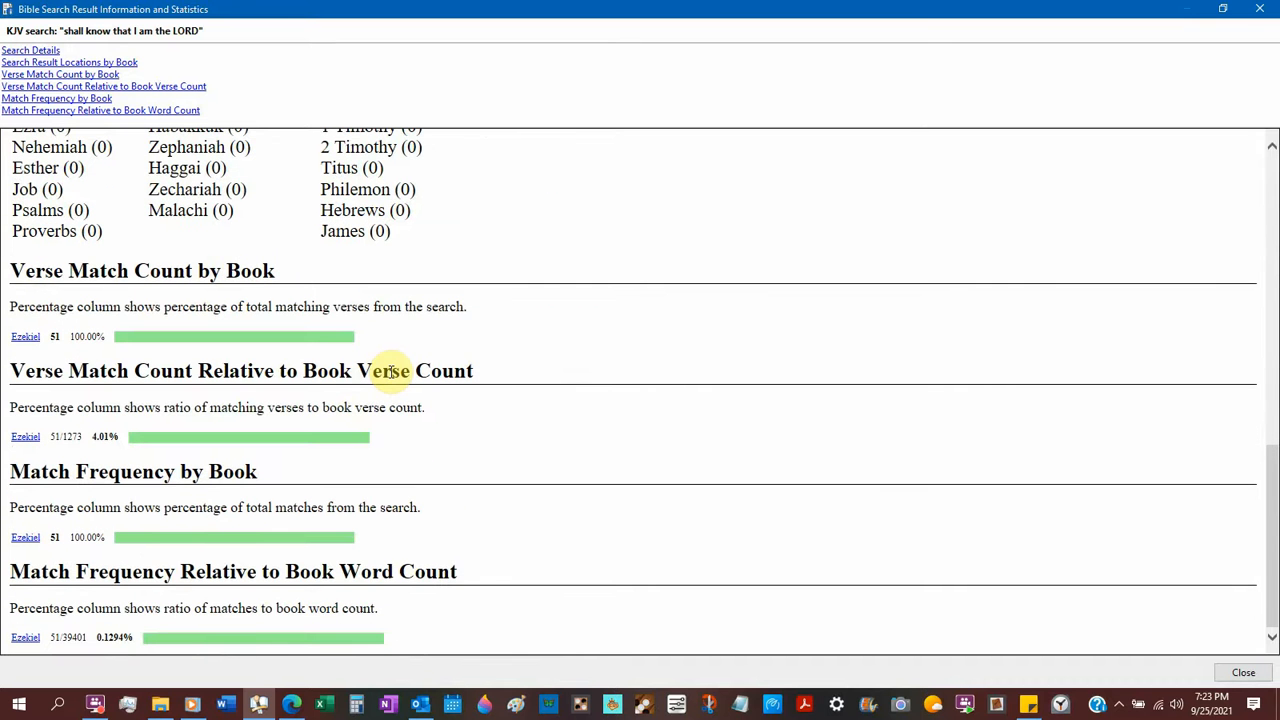
left_click(1242, 672)
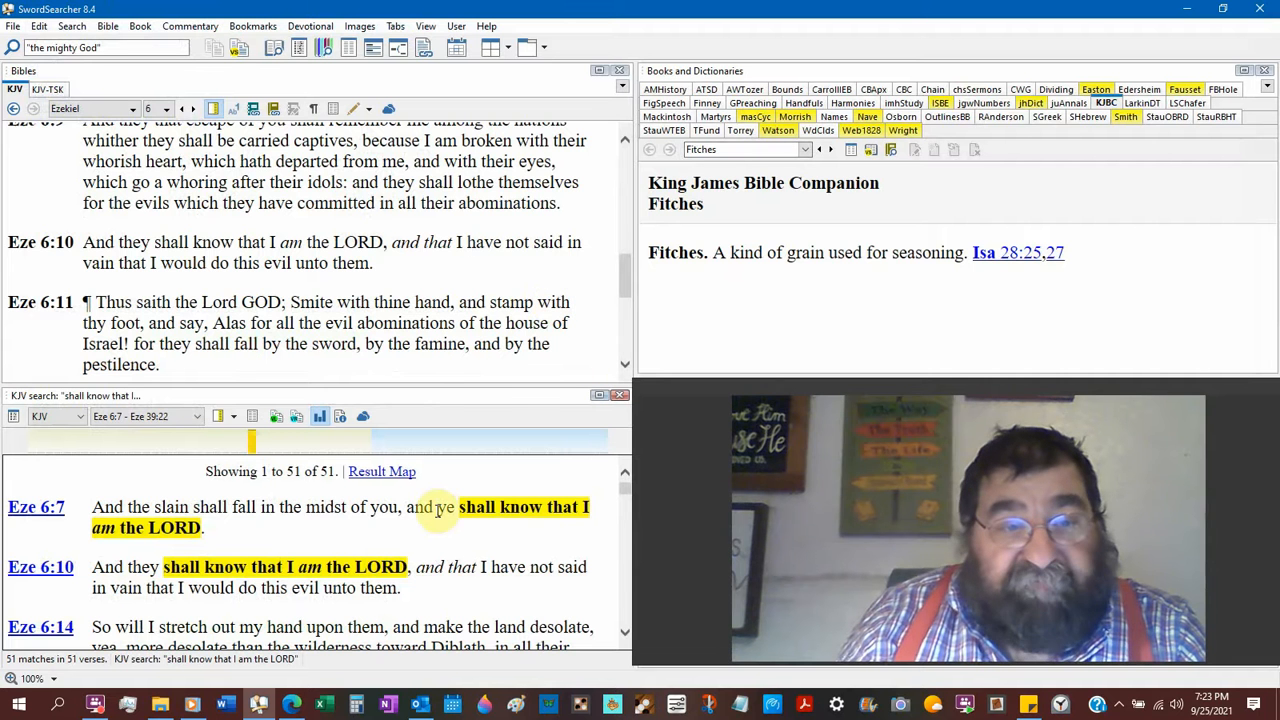
- Scroll the Bible pane to show Ezekiel 6:7–13 alongside the Fitches entry
scroll("up", 3)
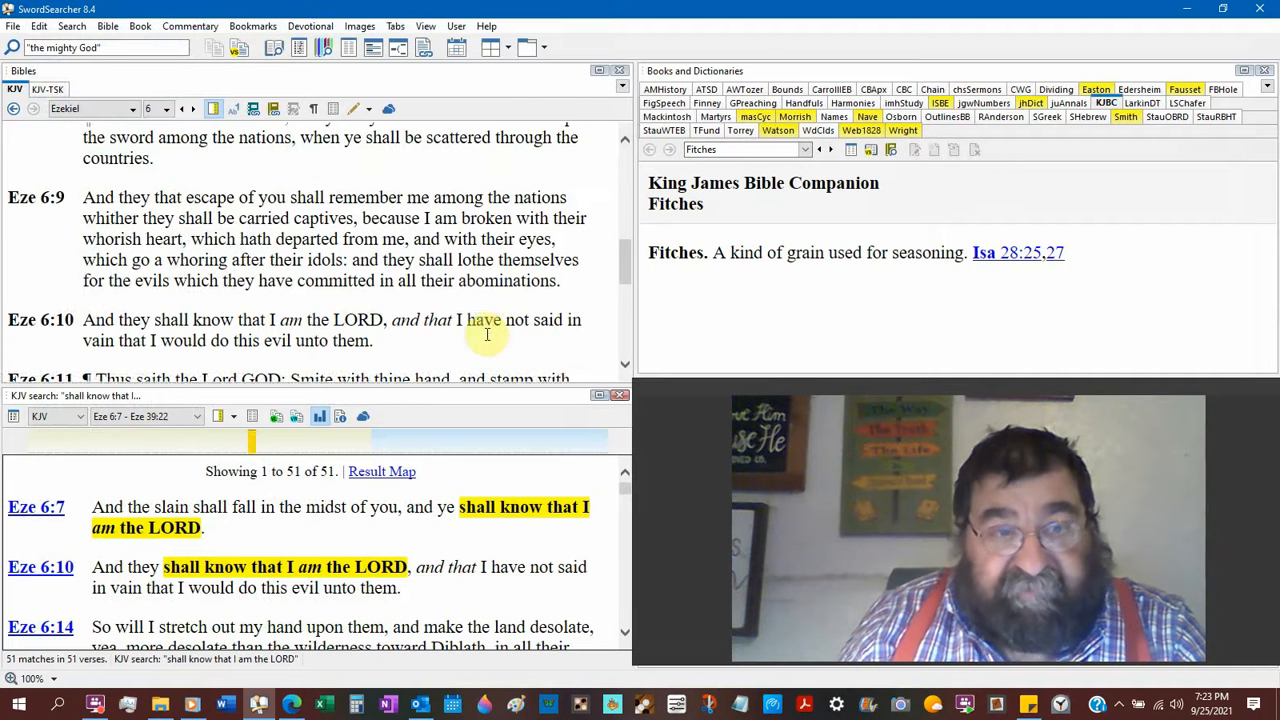
scroll("up", 3)
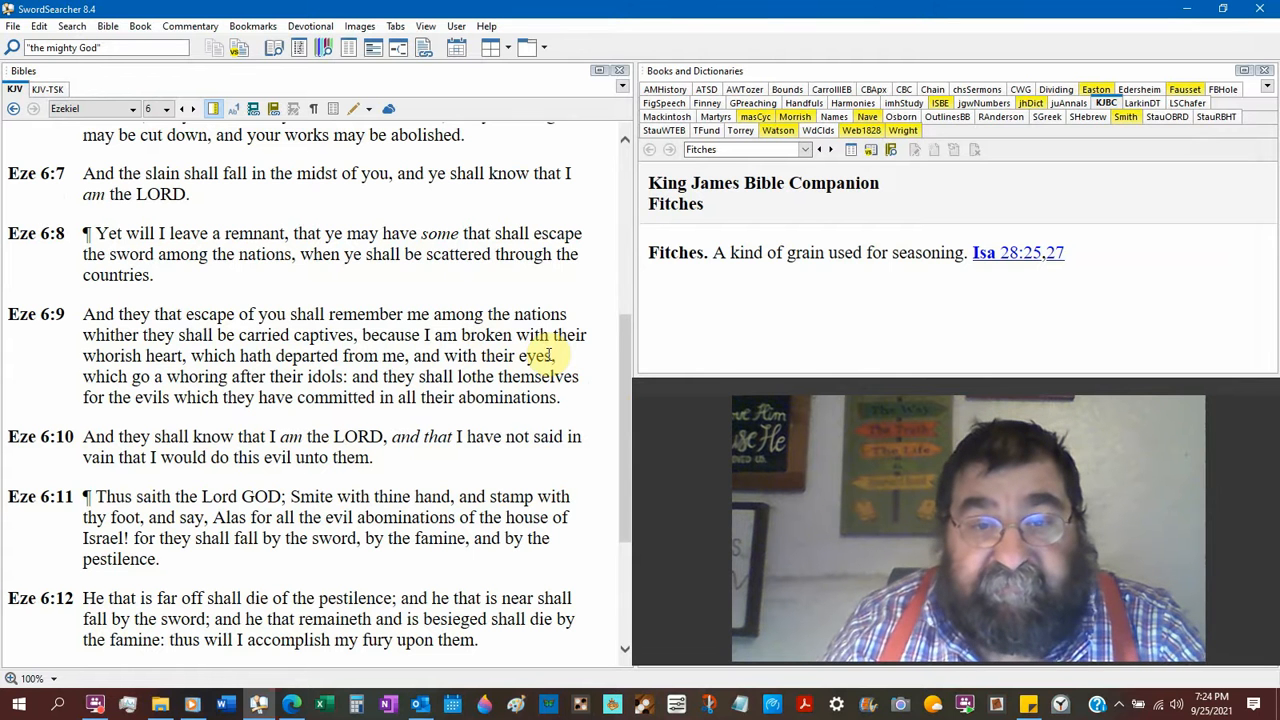
scroll("down", 3)
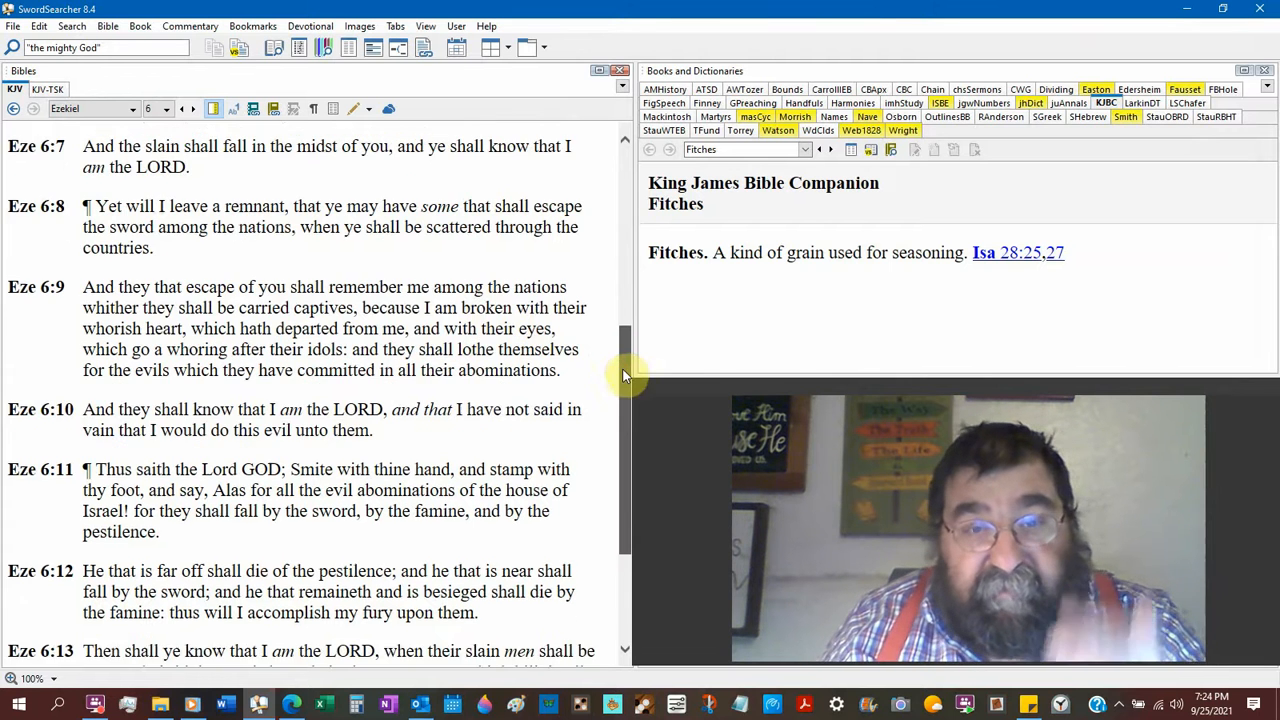
scroll("down", 3)
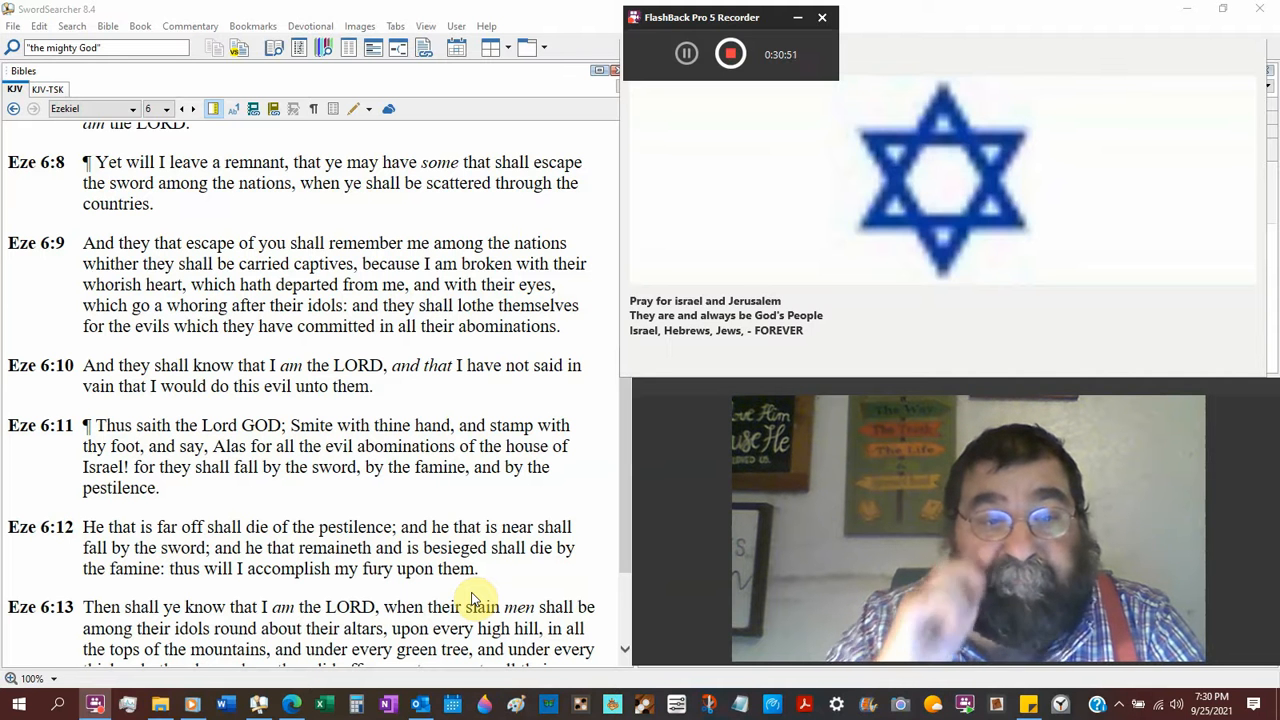
- Scroll down to the final verse, Ezekiel 6:14, at the chapter's end
scroll("down", 3)
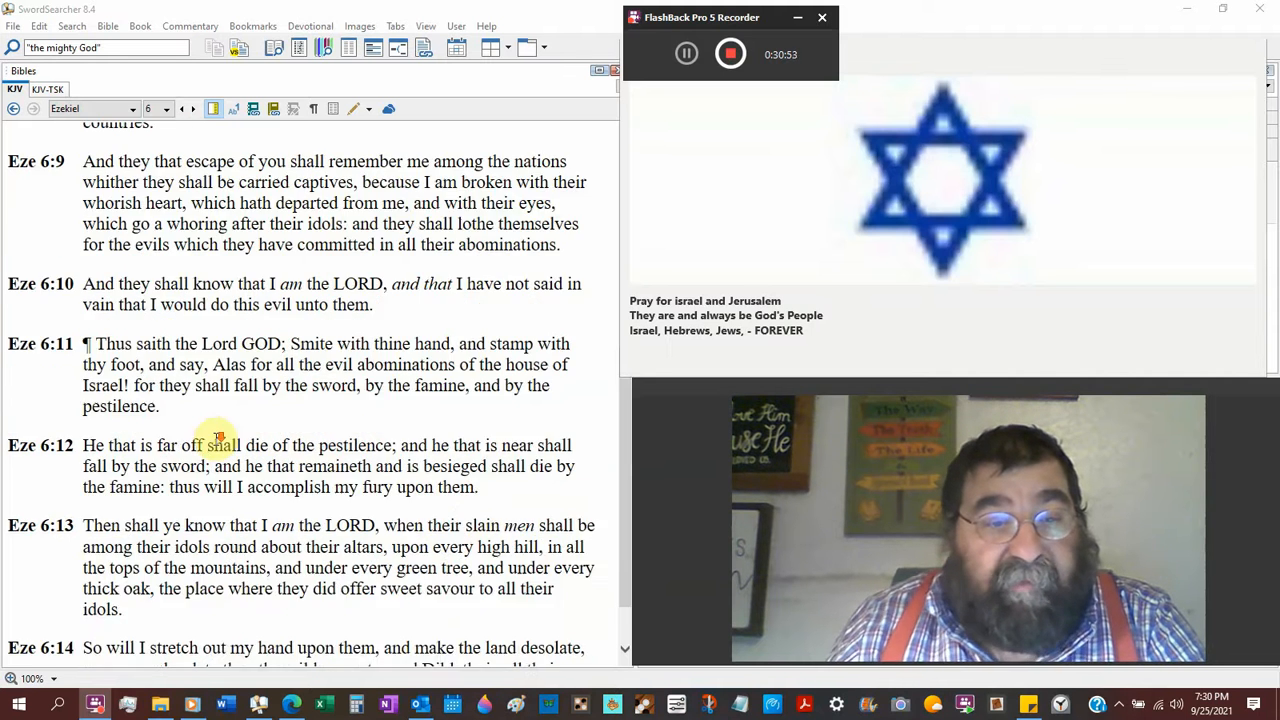
scroll("down", 3)
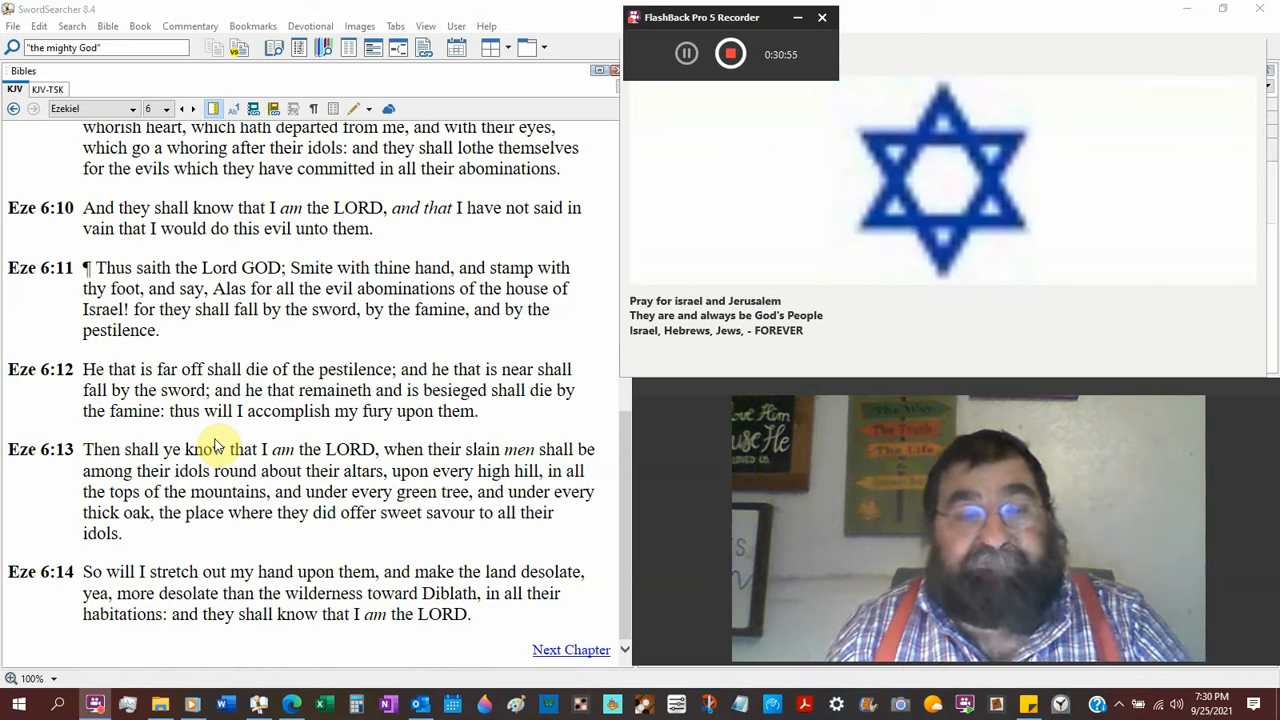